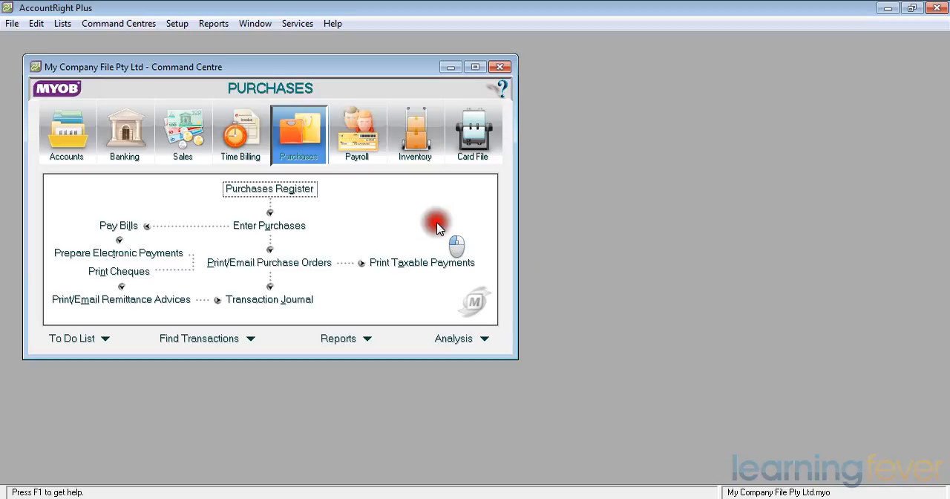
mouse_move(198, 243)
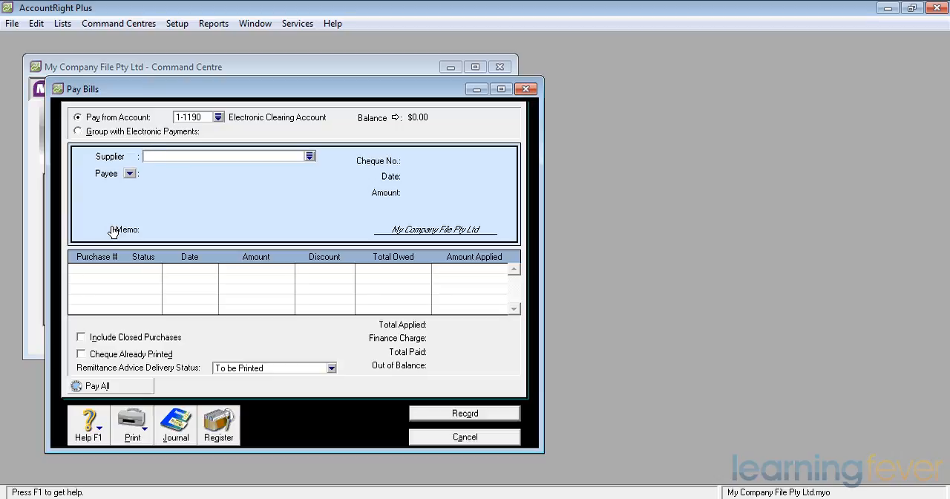
Choose My Supplier as the payee, listing its open $110 and $550 purchases.
click(222, 156)
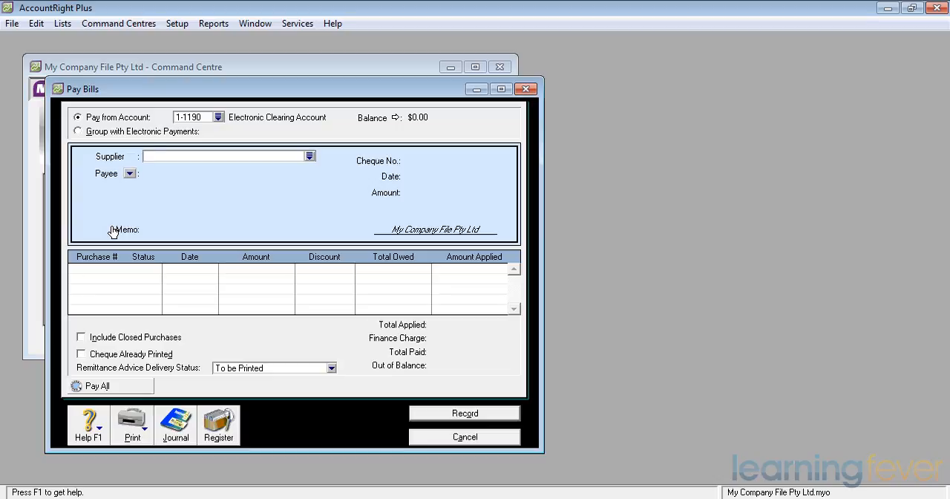
text(My Supplier)
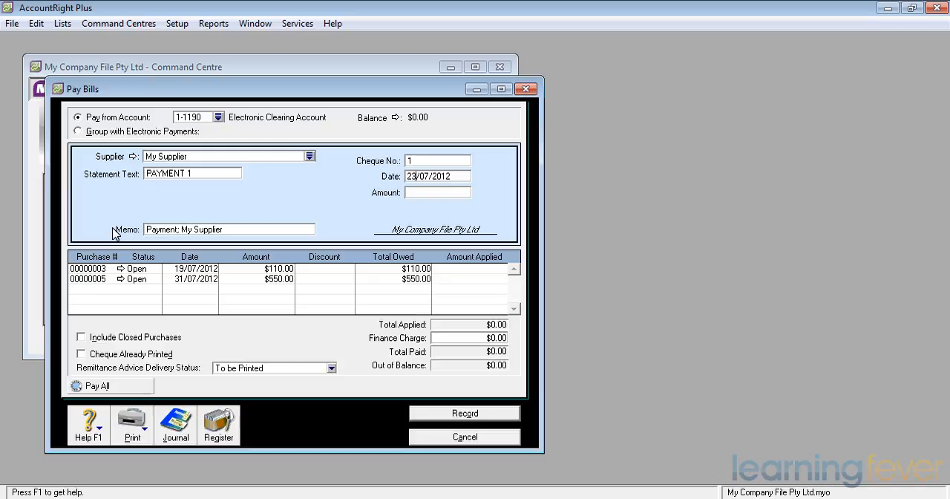
Apply $110 to purchase 00000003, then raise the payment to $300, leaving $190 for 00000005.
click(437, 192)
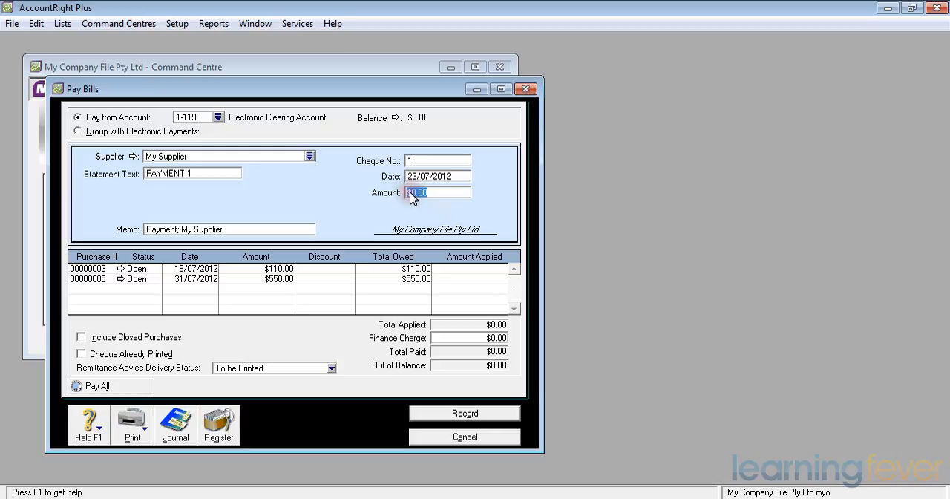
text(110)
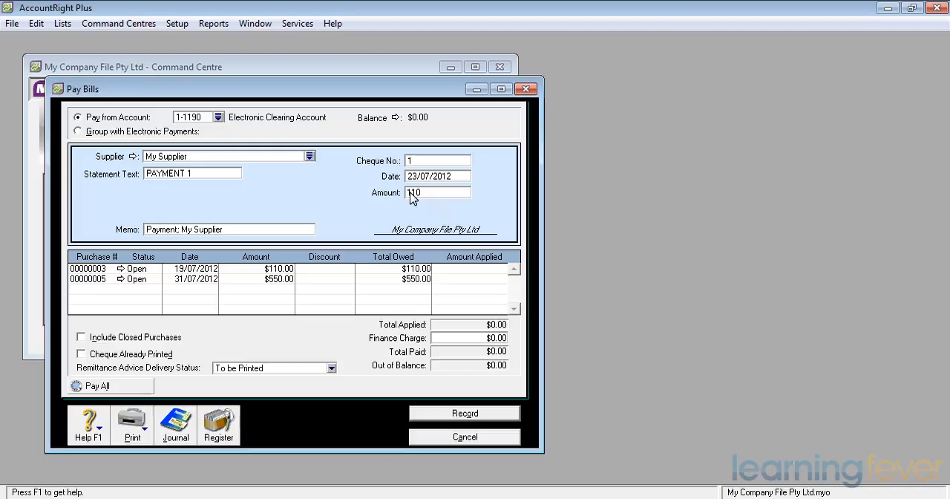
click(438, 192)
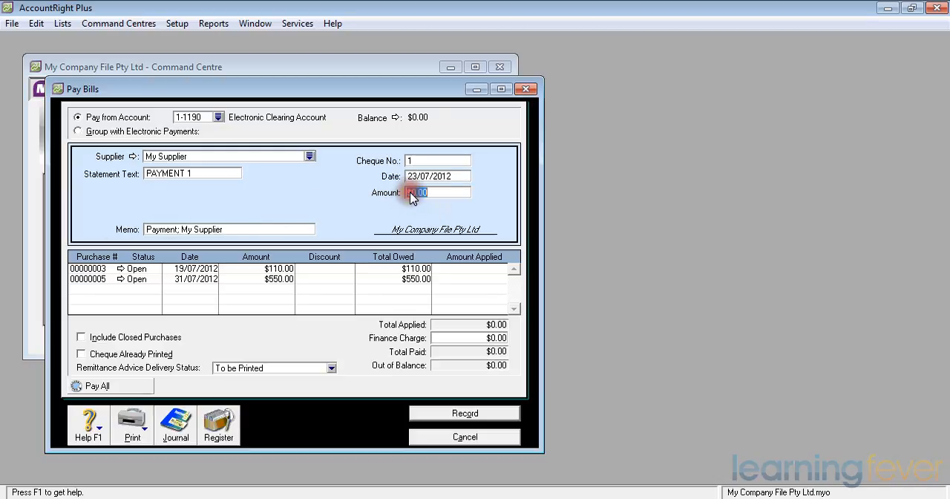
text(110.00)
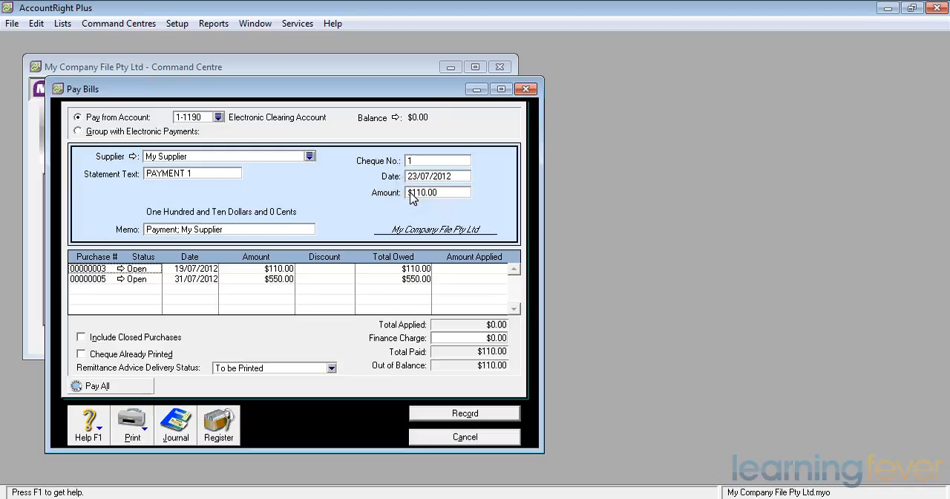
click(473, 268)
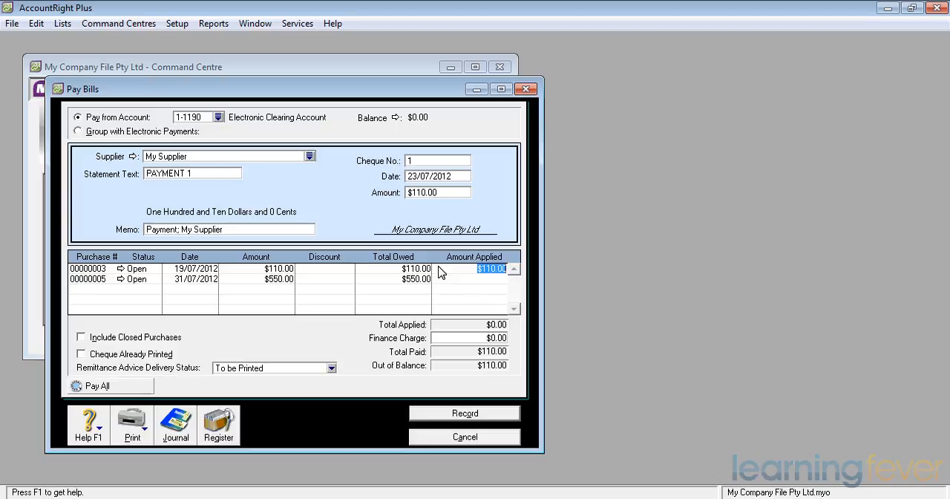
click(438, 192)
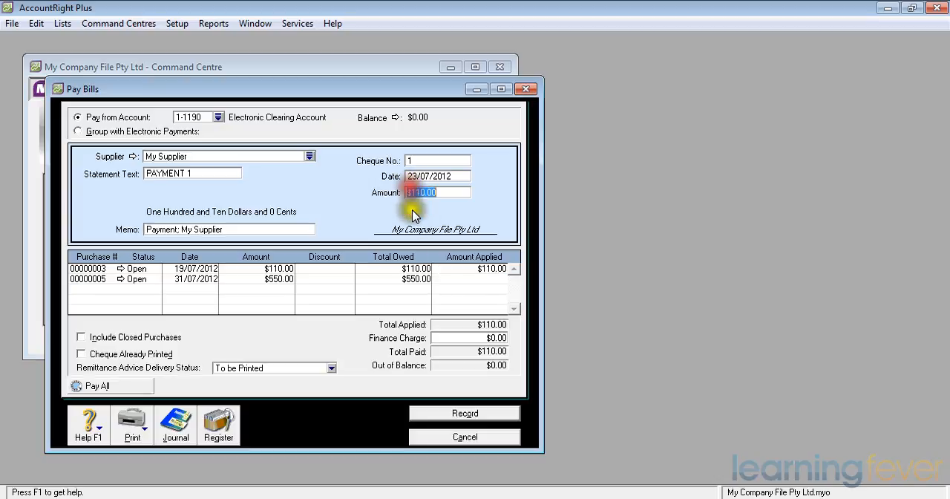
text(300)
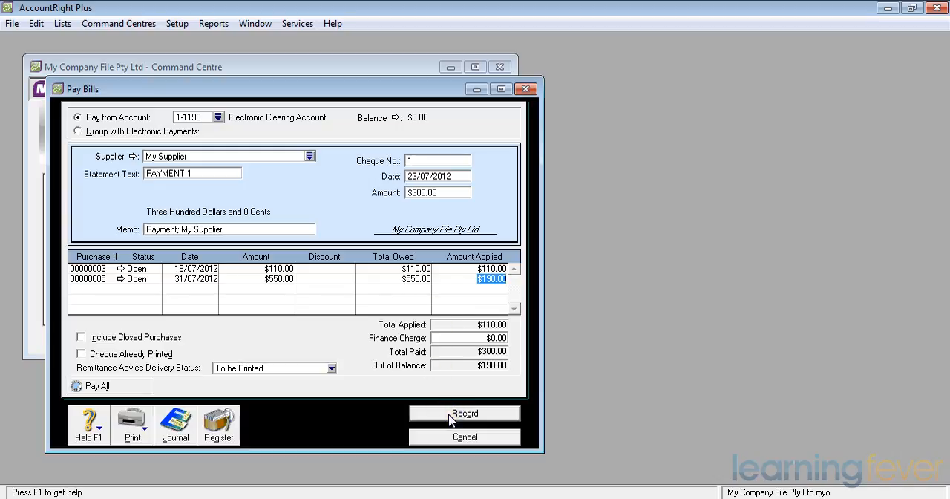
Record the $300 My Supplier payment and close the Pay Bills window.
click(464, 412)
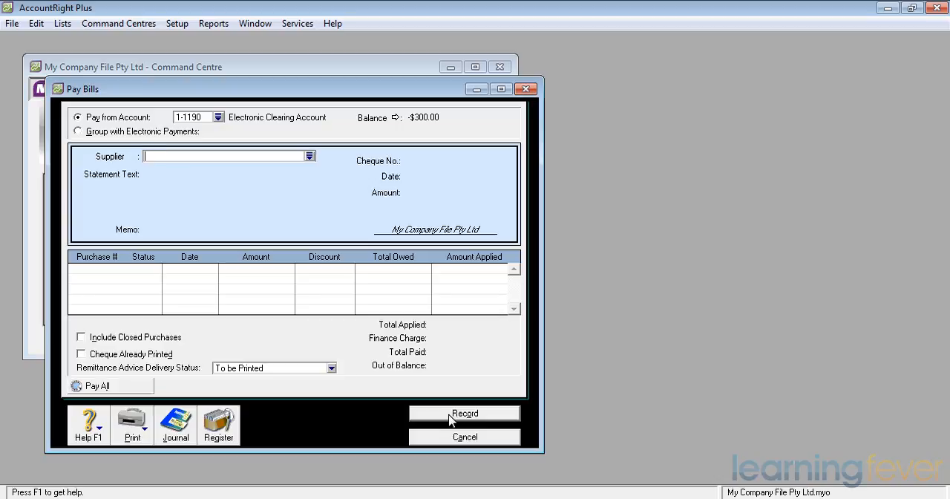
click(465, 437)
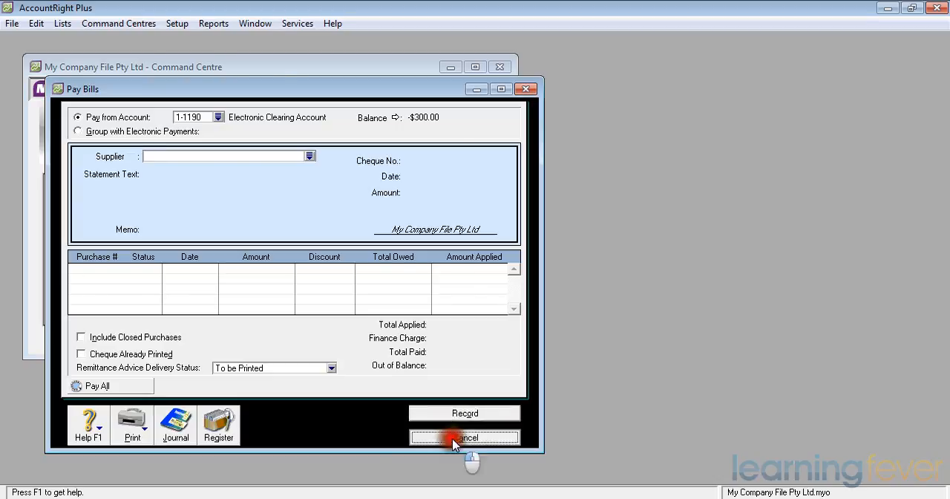
click(465, 437)
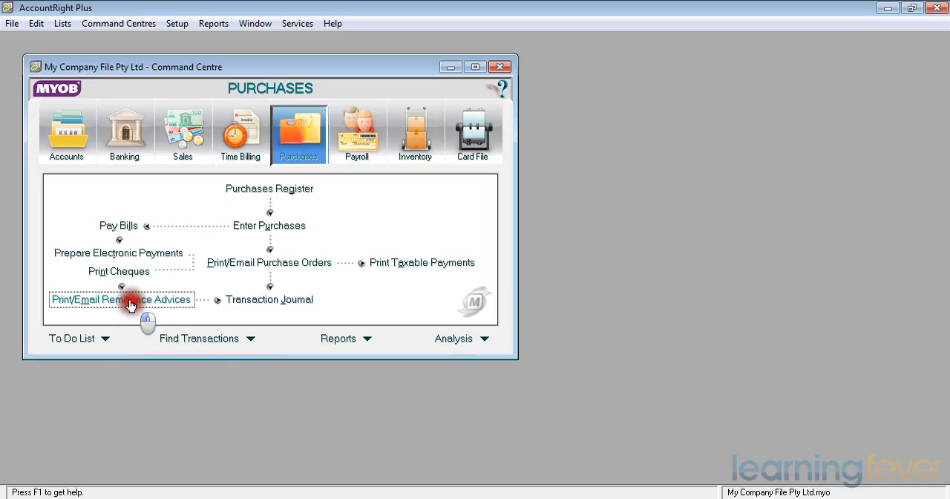
Open the $300 My Supplier payment from the To Be Printed remittance advices list.
click(121, 299)
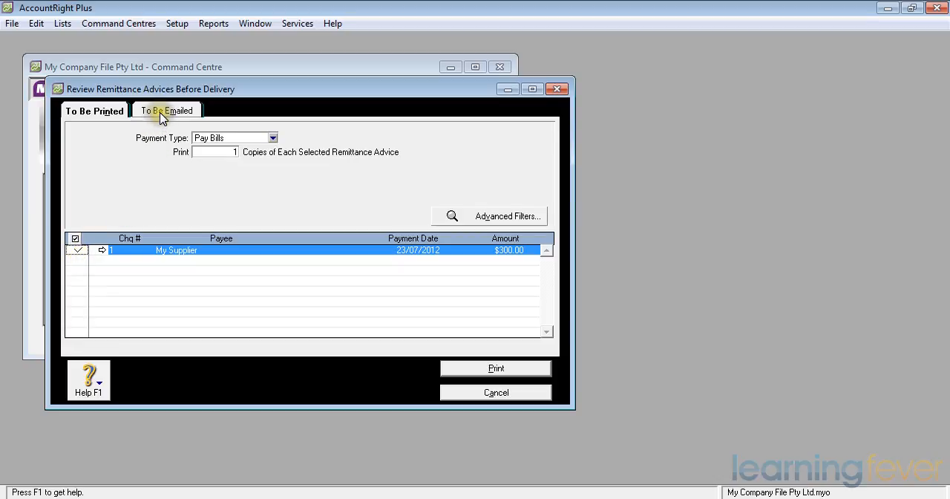
click(167, 111)
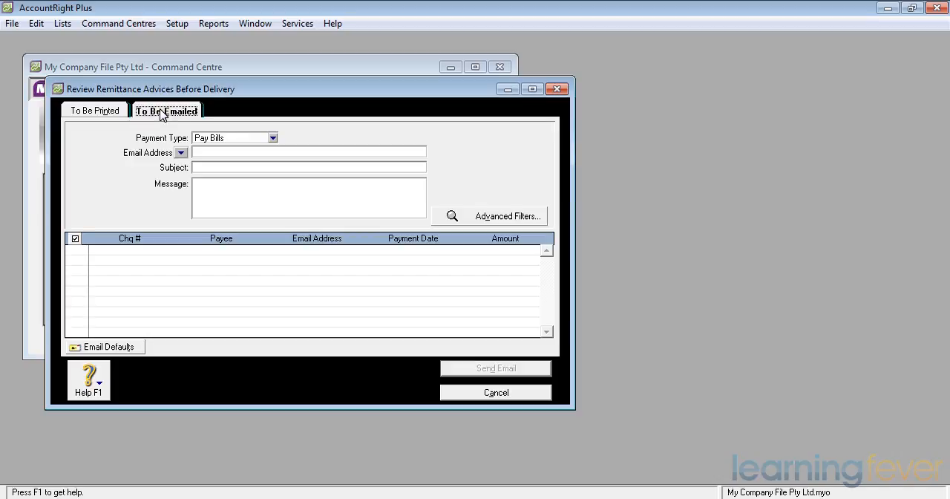
click(95, 110)
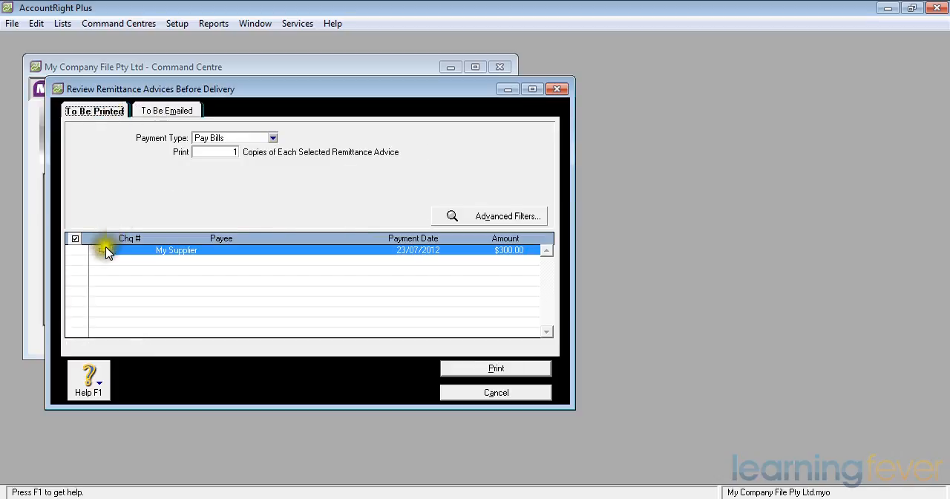
double_click(176, 250)
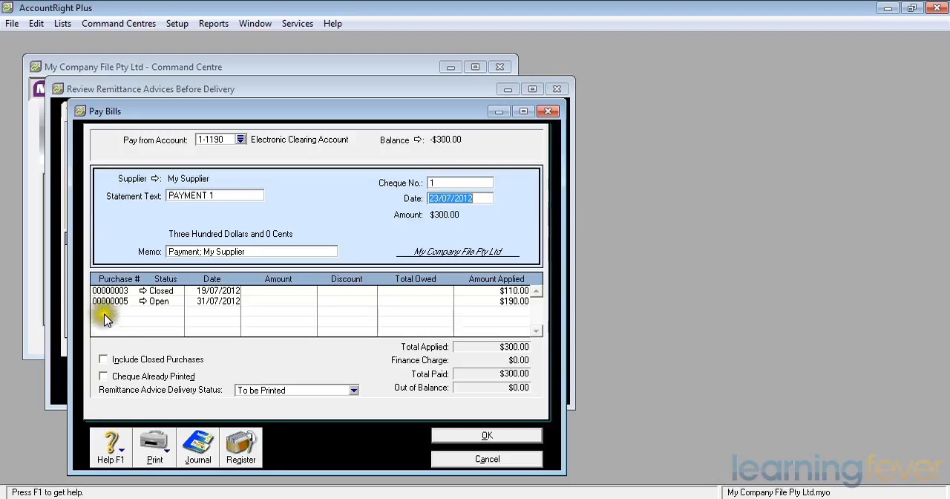
mouse_move(107, 400)
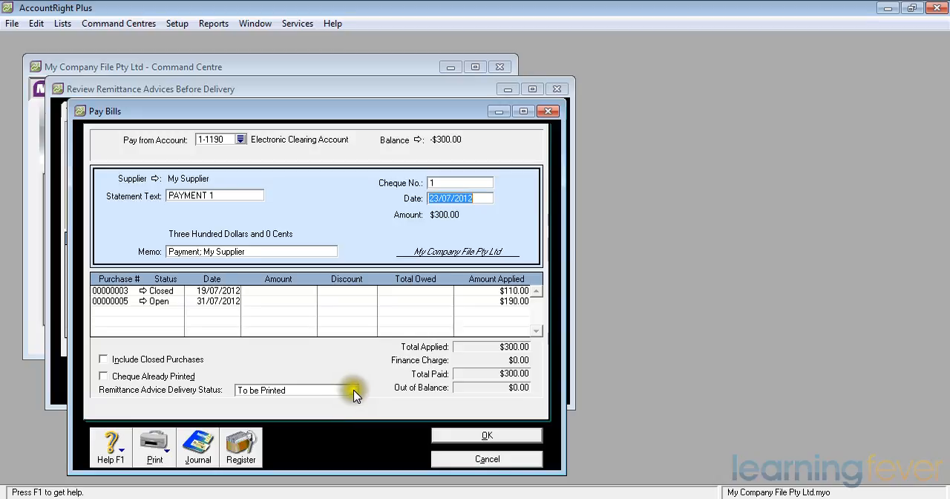
Switch the payment's remittance delivery status to To be Emailed and view the To Be Emailed list.
click(353, 389)
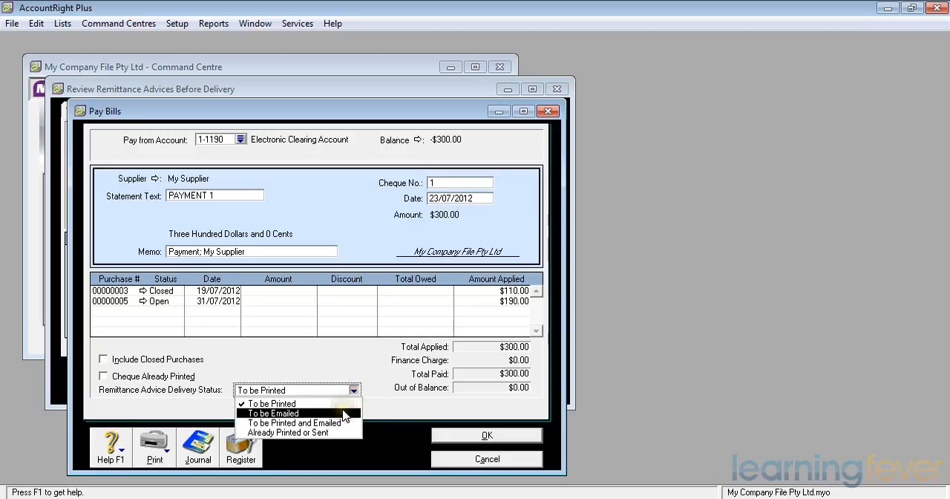
click(272, 413)
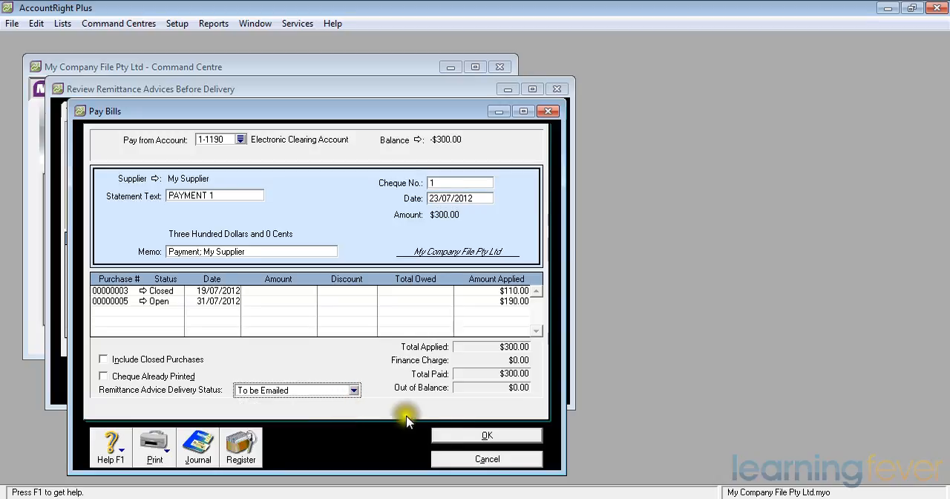
click(486, 435)
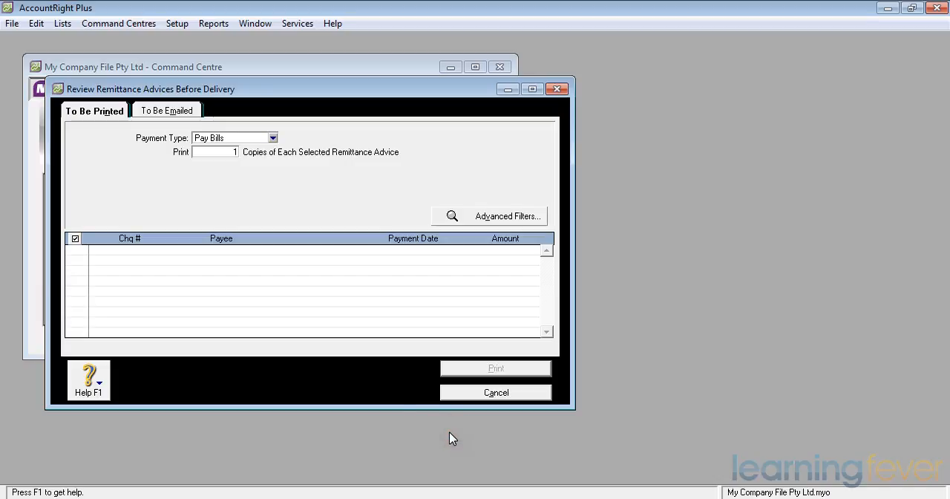
click(166, 110)
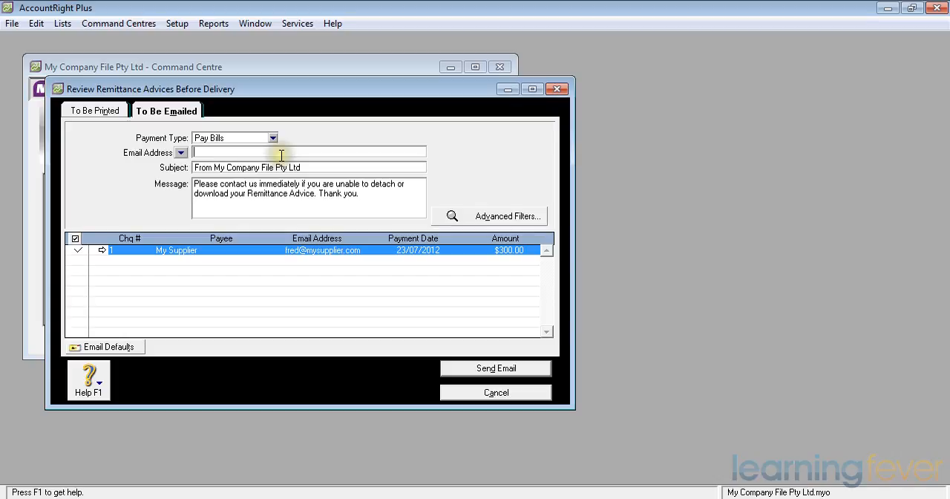
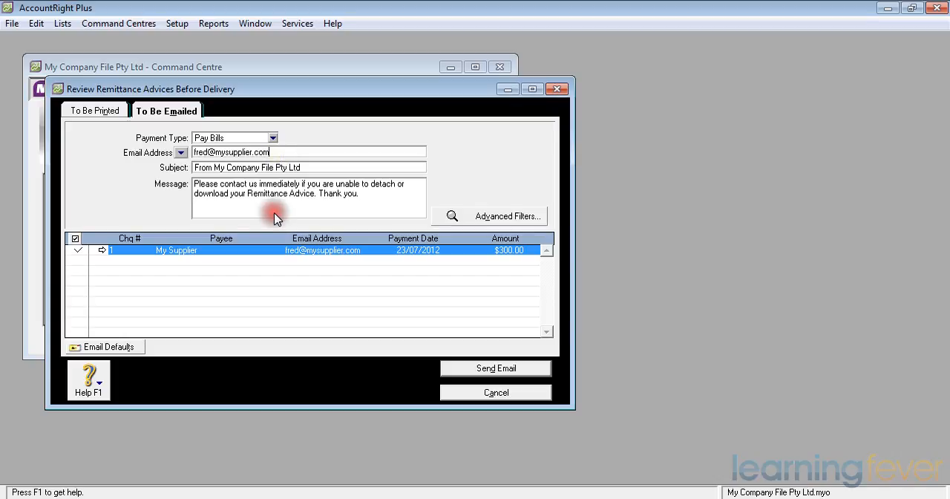